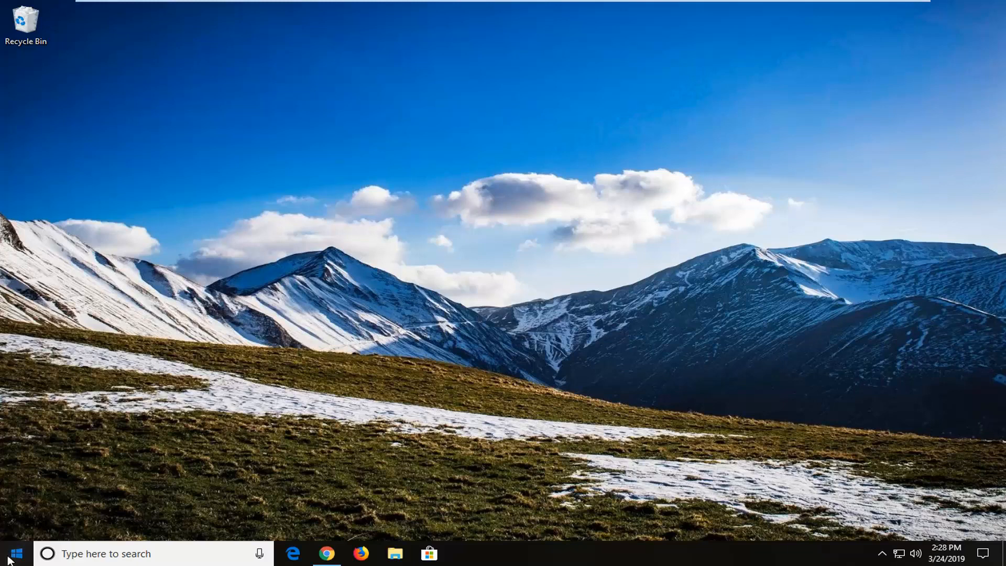
Step: Search the Start menu for "control panel" until Control Panel appears as best match
click(15, 553)
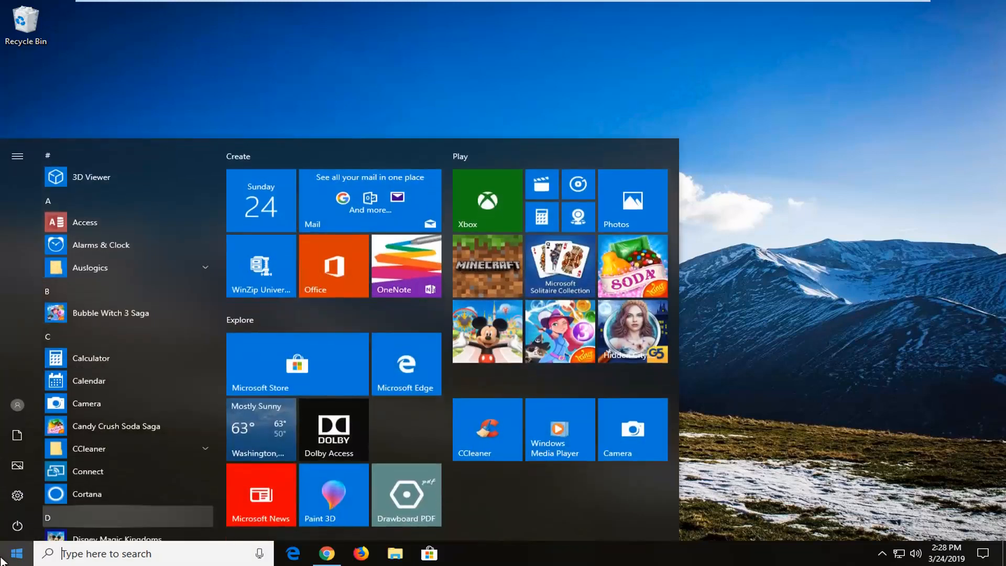
text(c)
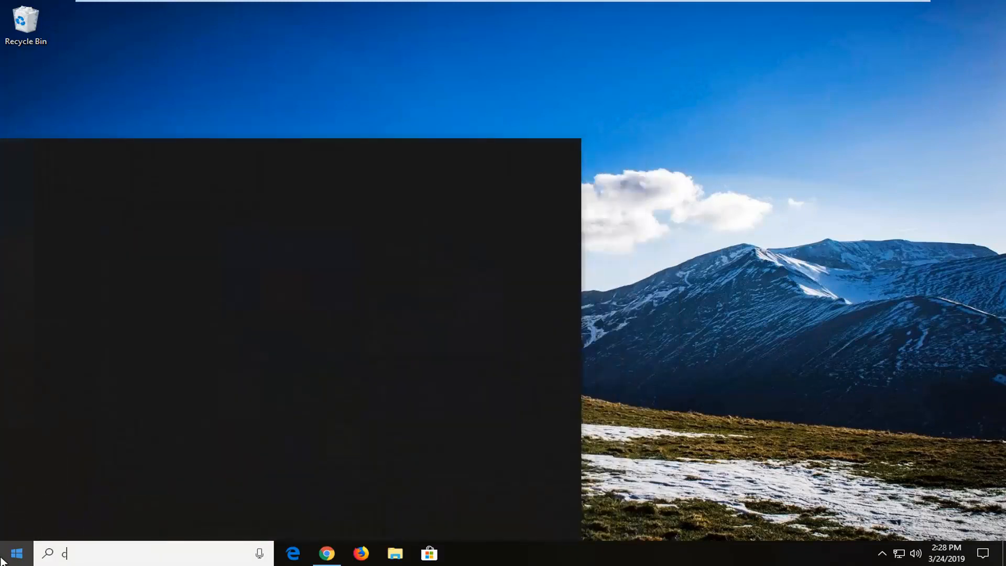
text(ontrol panel)
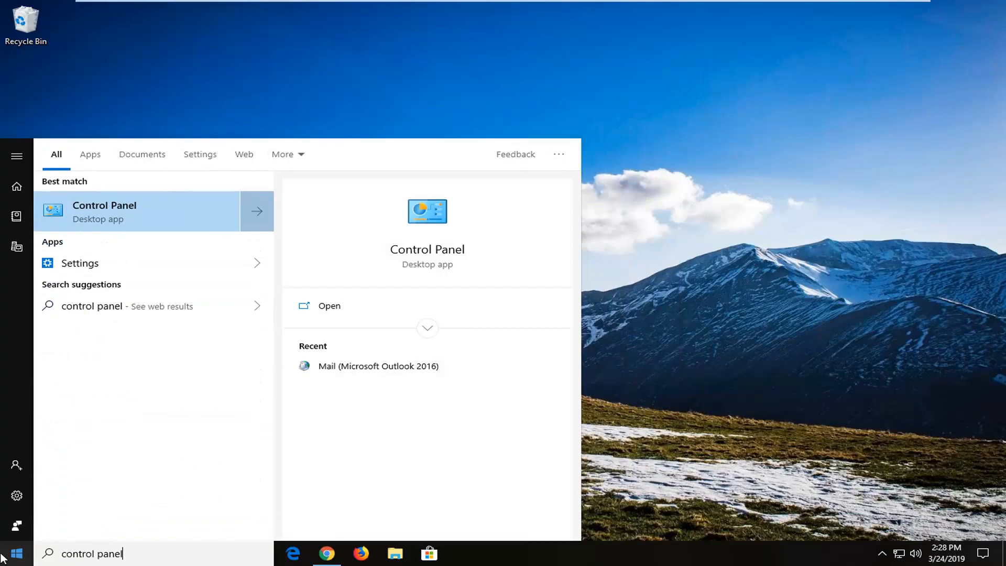
mouse_move(63, 477)
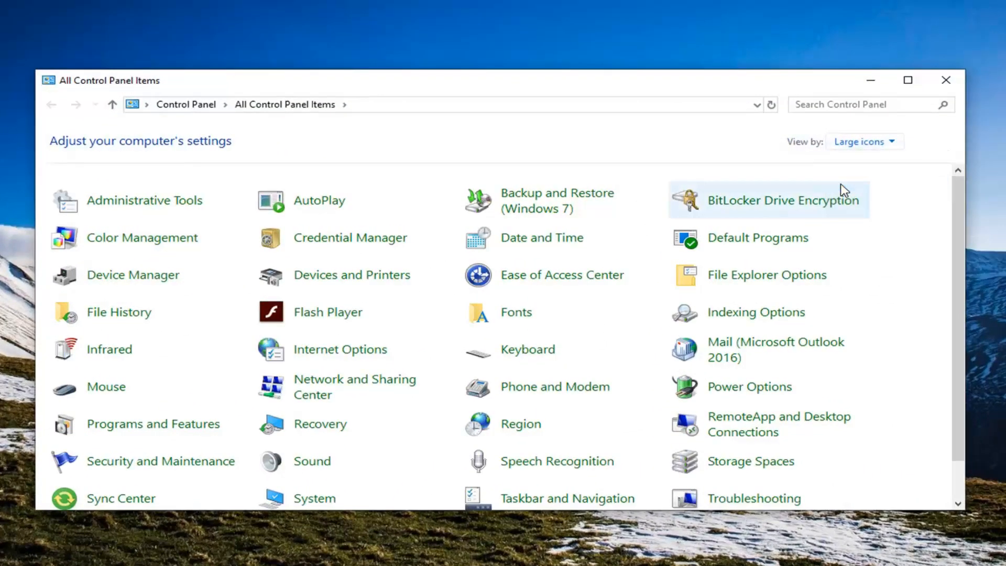
mouse_move(725, 346)
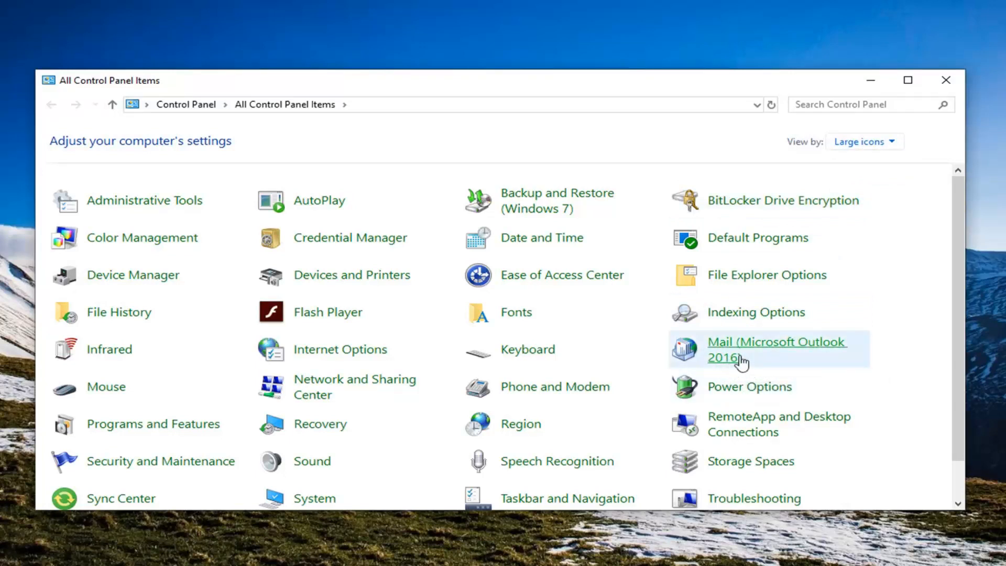
mouse_move(742, 363)
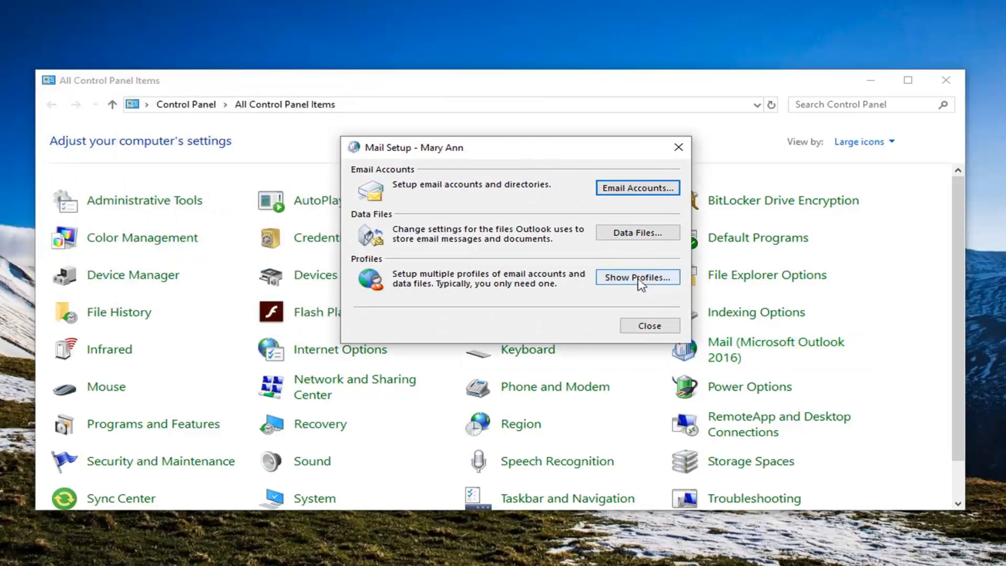
Step: Show the Outlook mail profiles and request removal of the profile
click(637, 277)
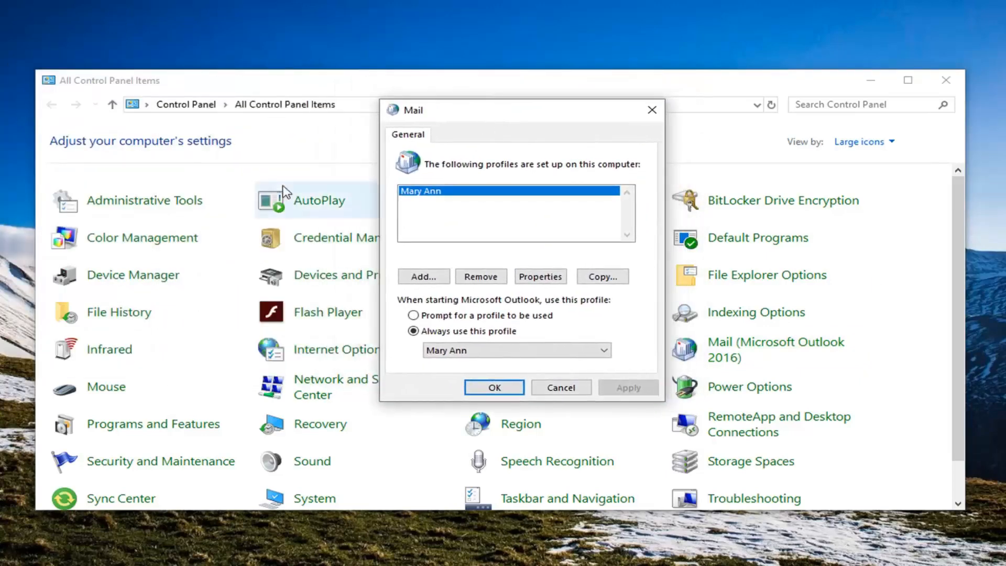
click(480, 276)
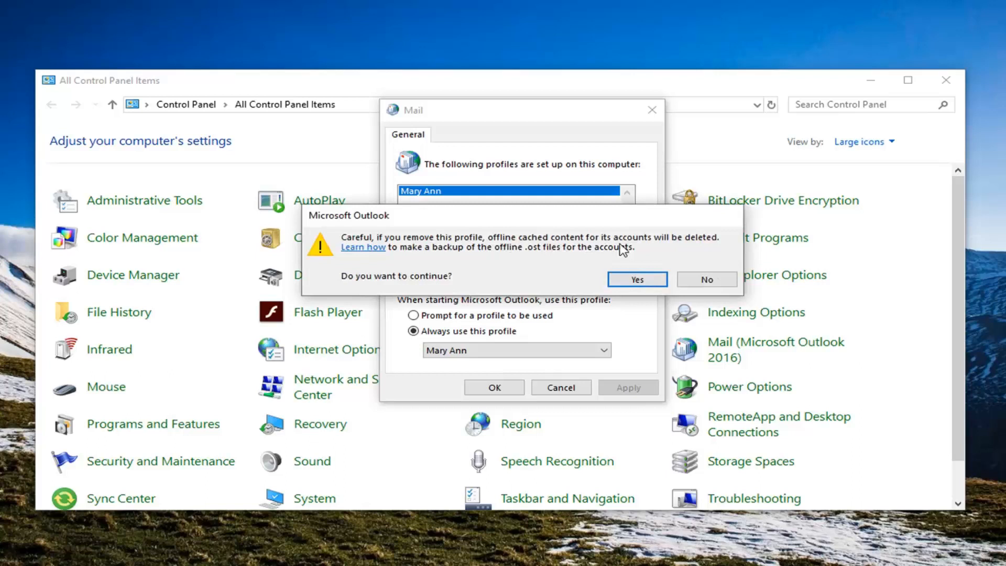
mouse_move(404, 259)
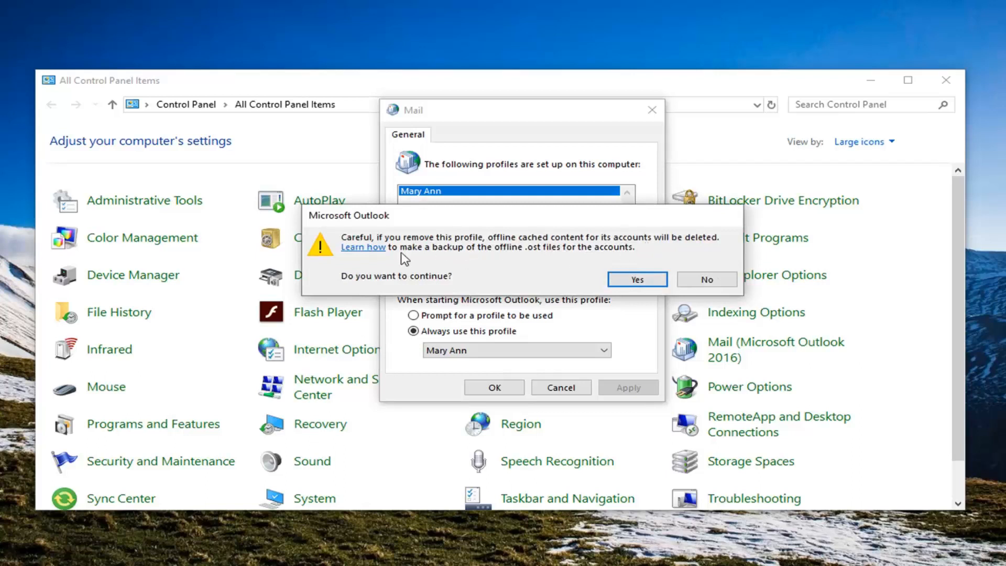
mouse_move(450, 228)
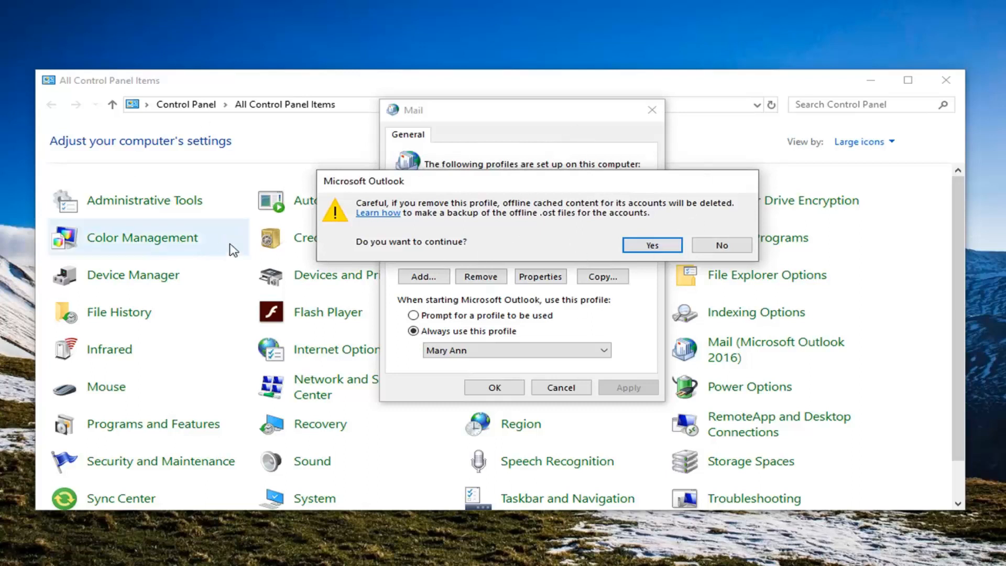
mouse_move(546, 202)
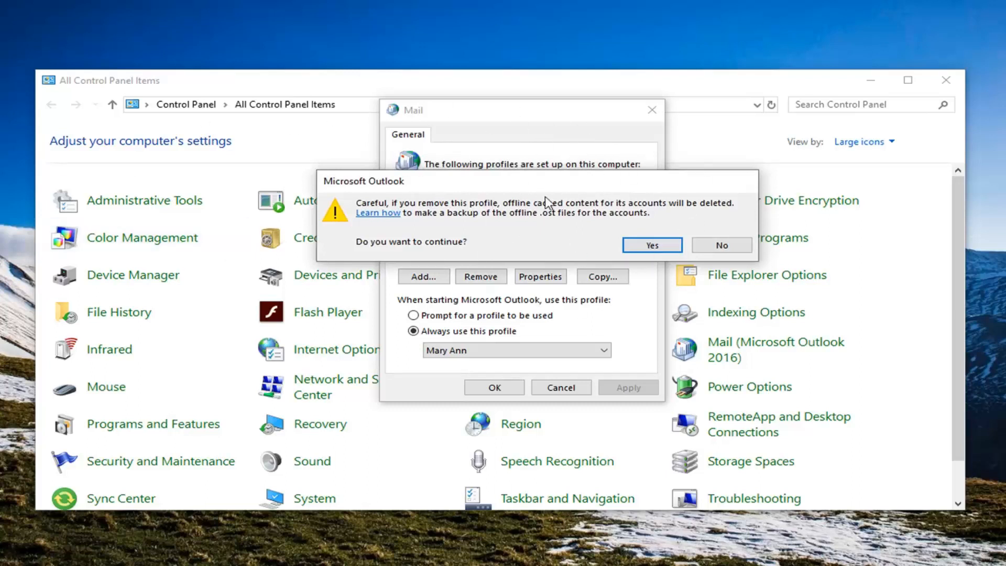
mouse_move(575, 119)
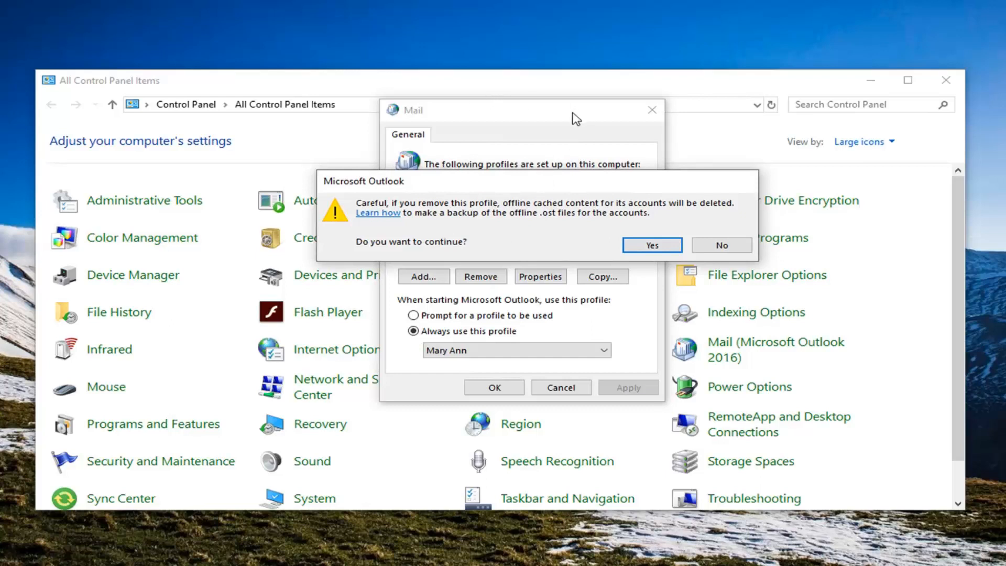
mouse_move(544, 131)
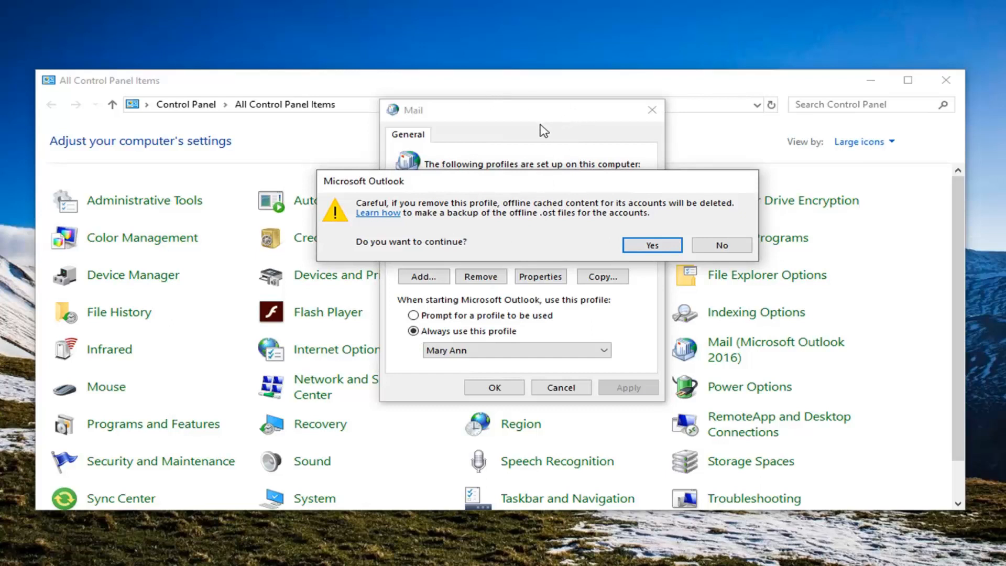
mouse_move(608, 246)
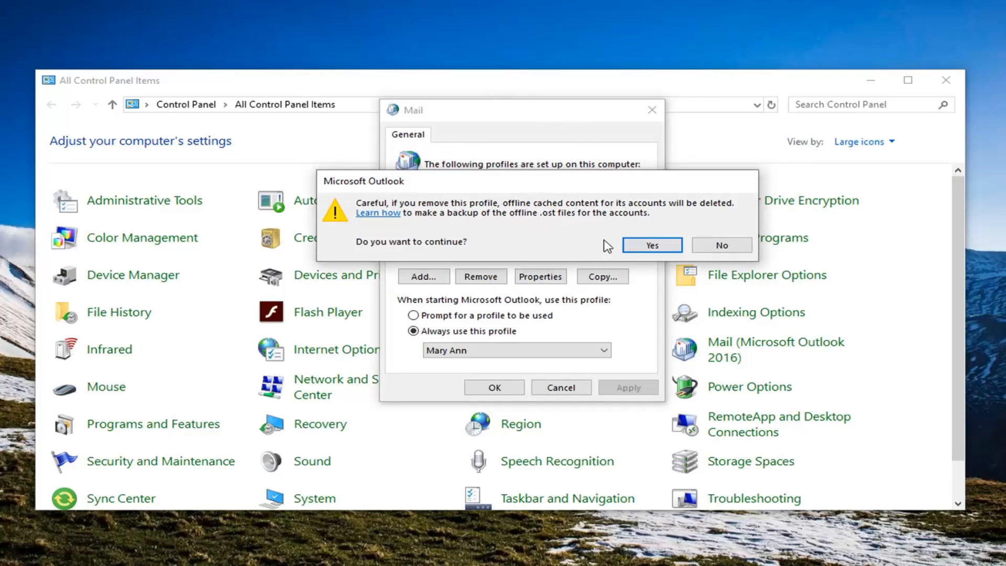
Step: Confirm deleting the Outlook profile and close the emptied Mail dialog with OK
click(651, 245)
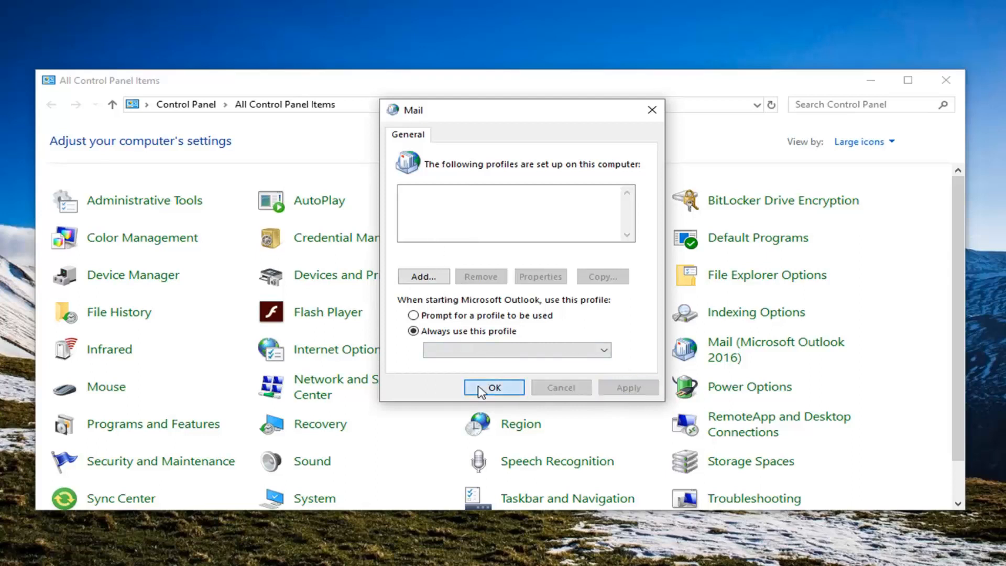
click(494, 387)
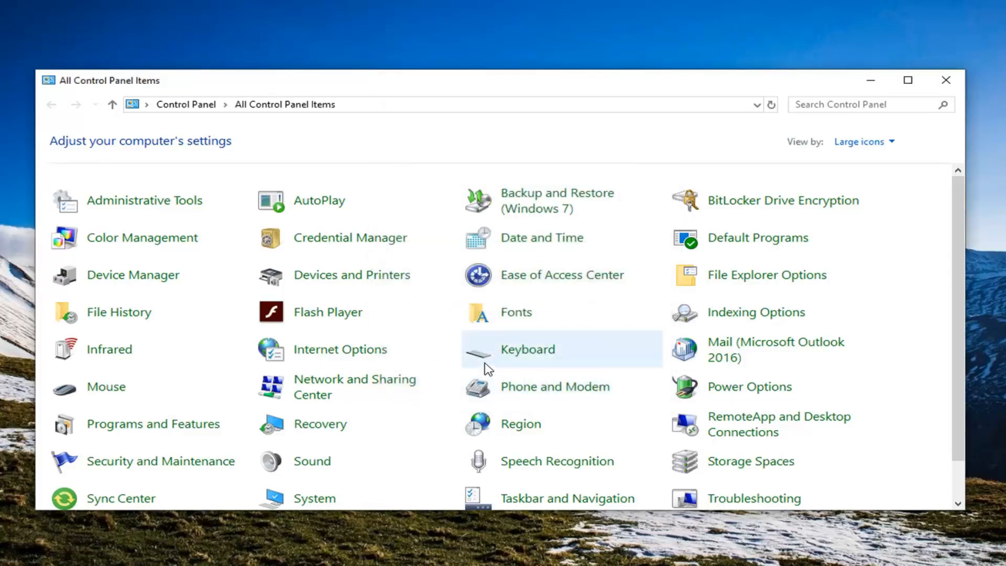
mouse_move(480, 359)
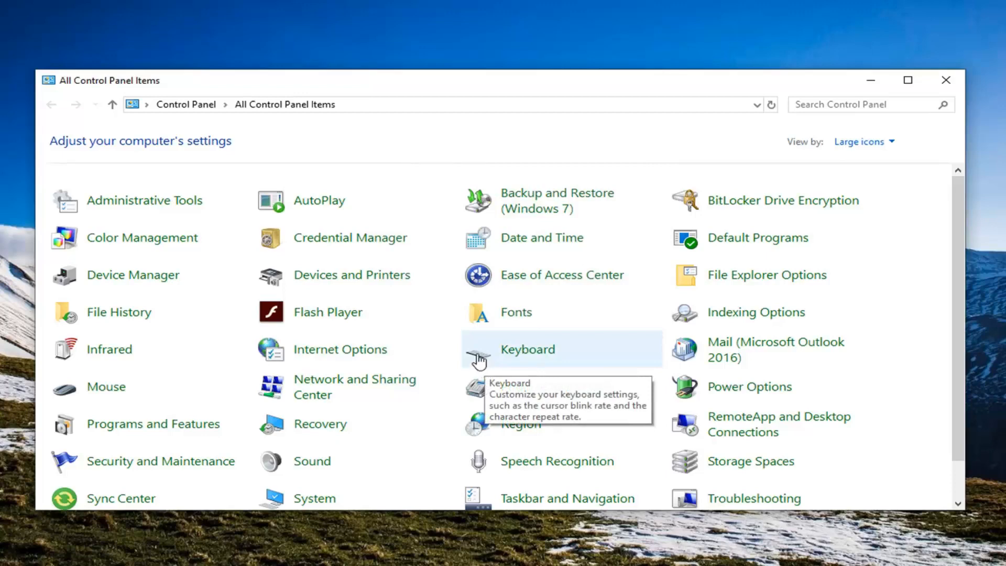
mouse_move(956, 72)
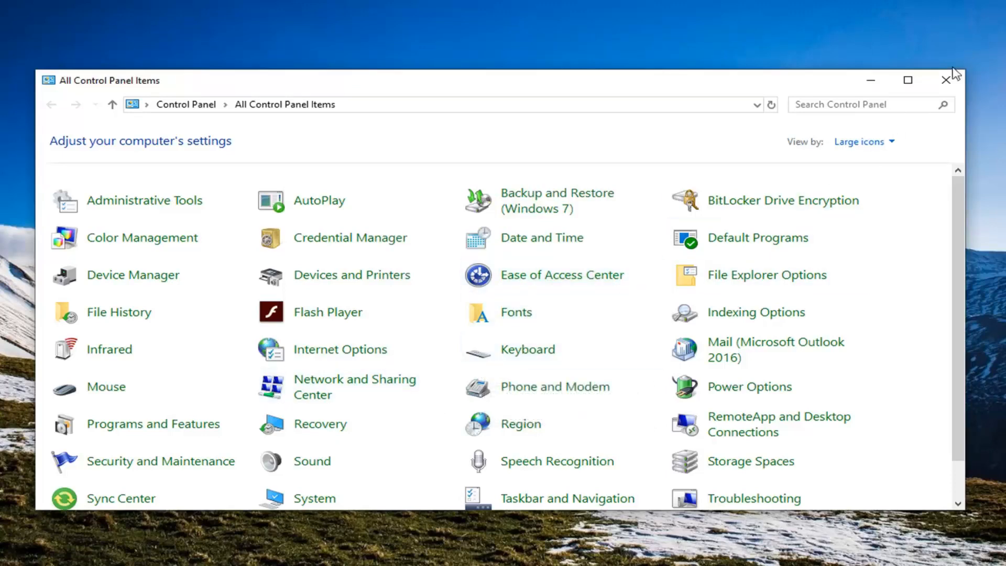
Step: Close the All Control Panel Items window to return to the desktop
click(950, 80)
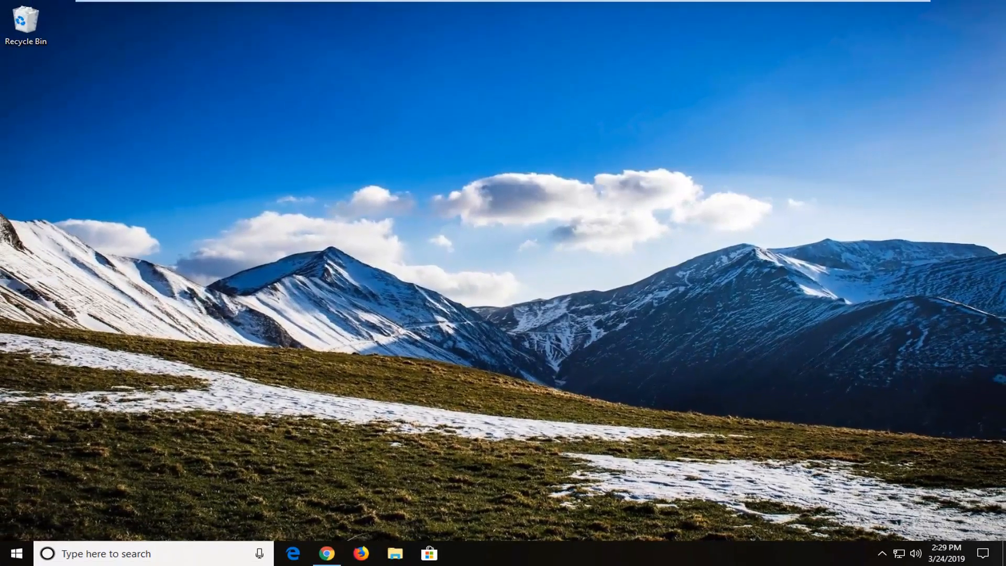